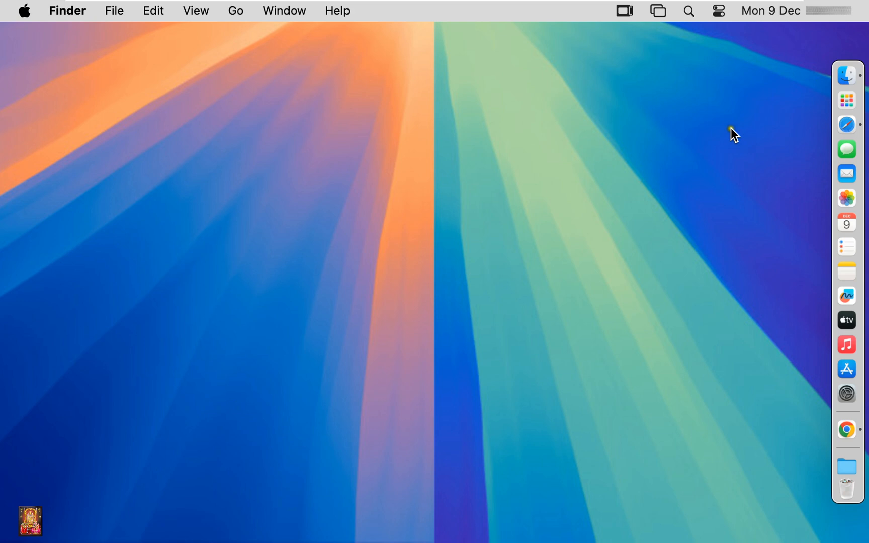
mouse_move(753, 121)
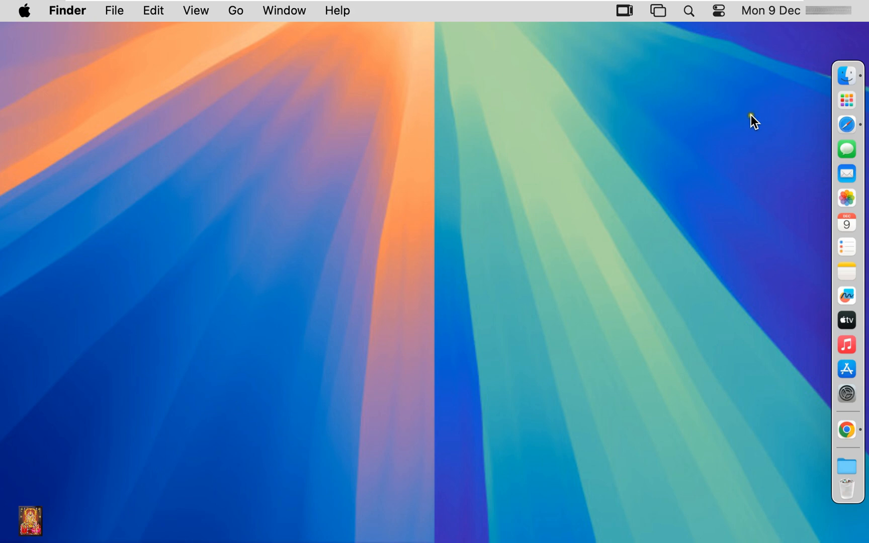
Open a Finder window on the Documents folder and select InstallAssistant.pkg
click(847, 73)
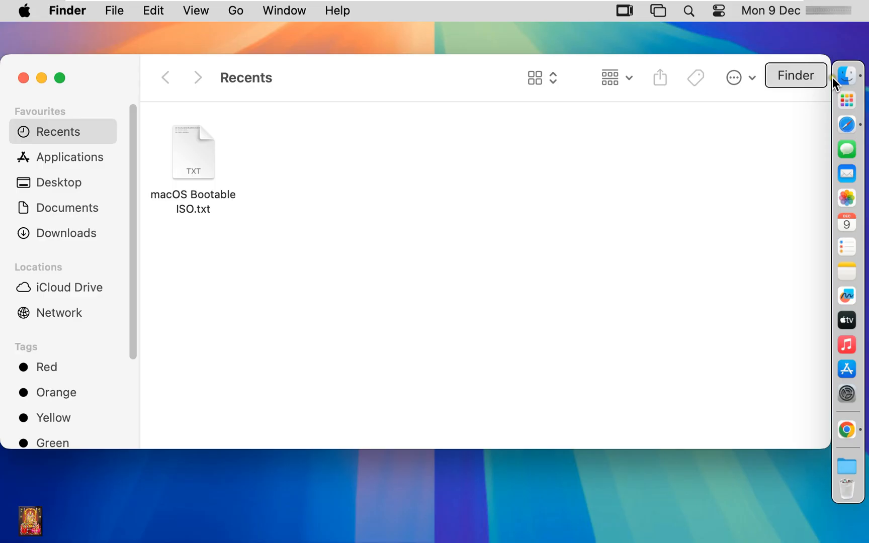
click(67, 207)
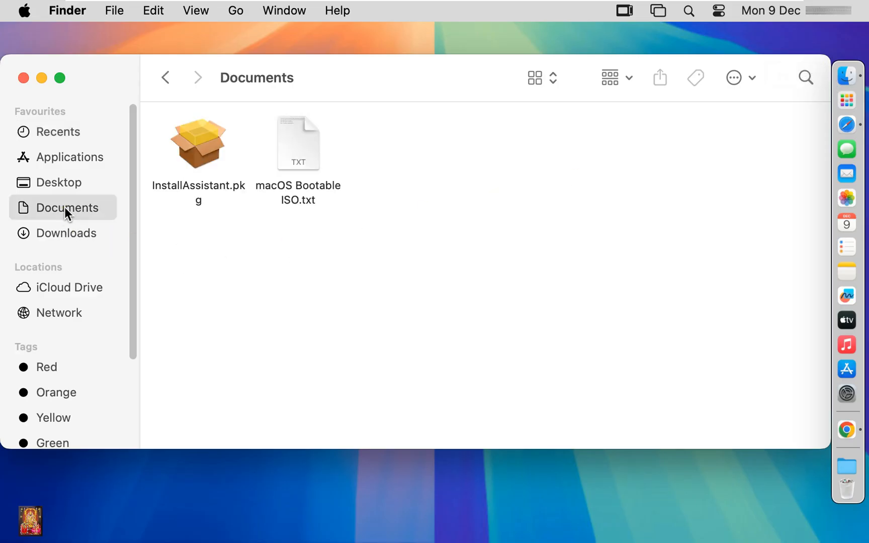
mouse_move(204, 226)
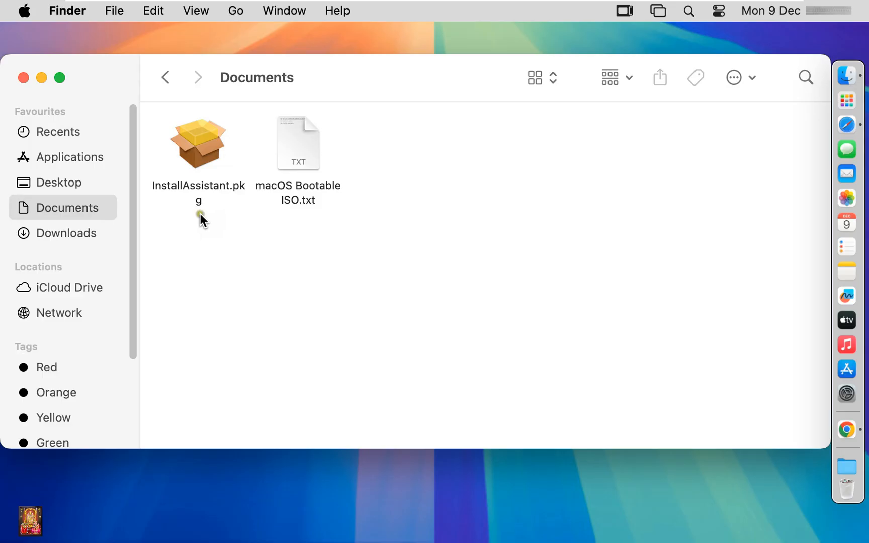
click(199, 142)
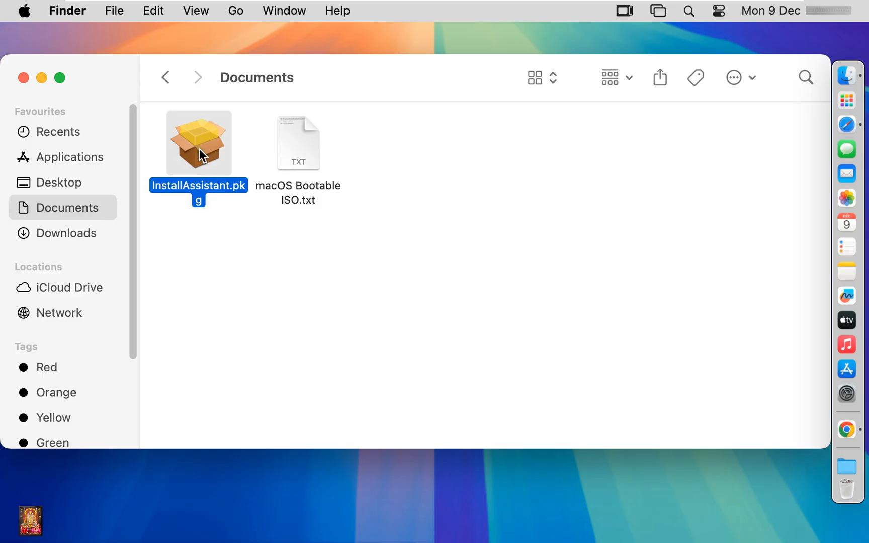
Run InstallAssistant.pkg to install on macHD, authorize with the password, then close the Installer
double_click(198, 143)
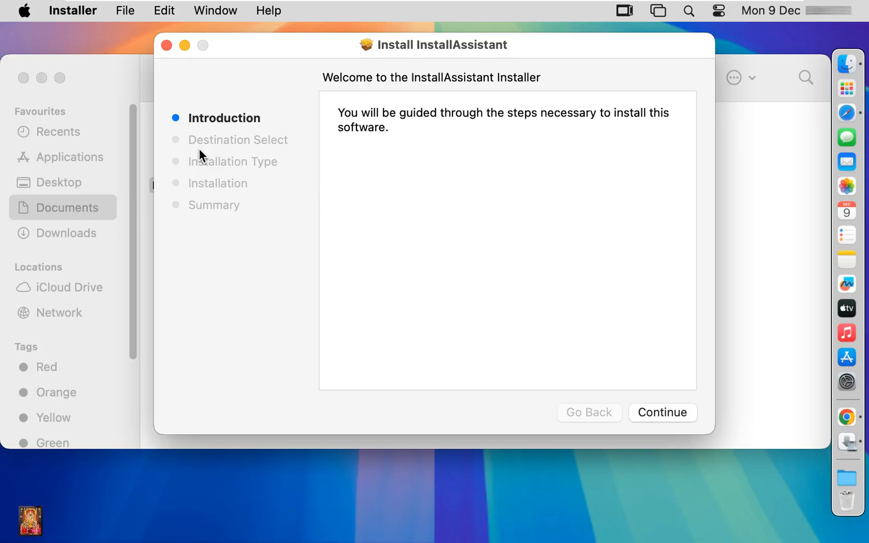
mouse_move(481, 108)
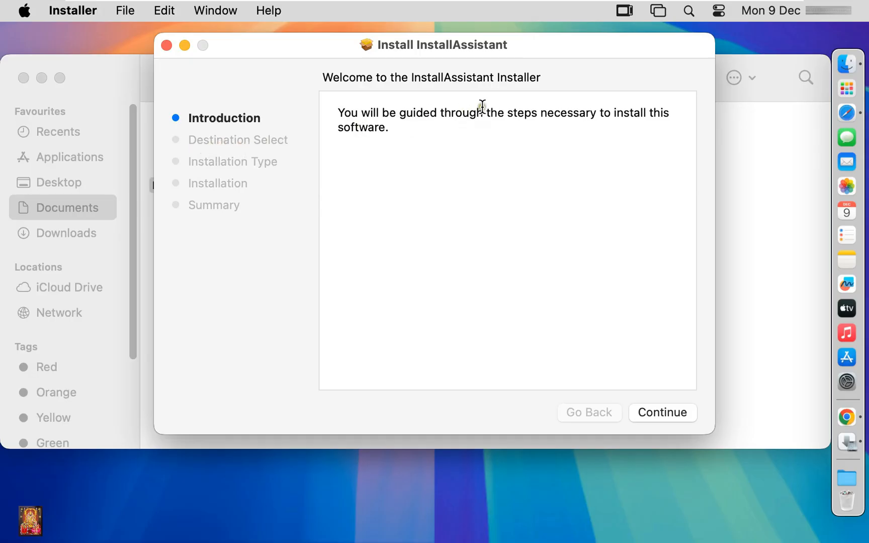
mouse_move(670, 420)
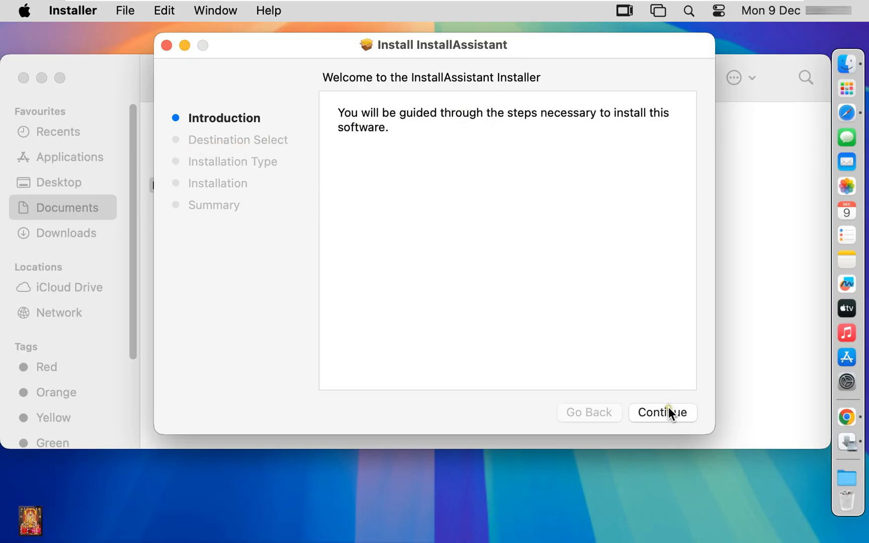
click(663, 413)
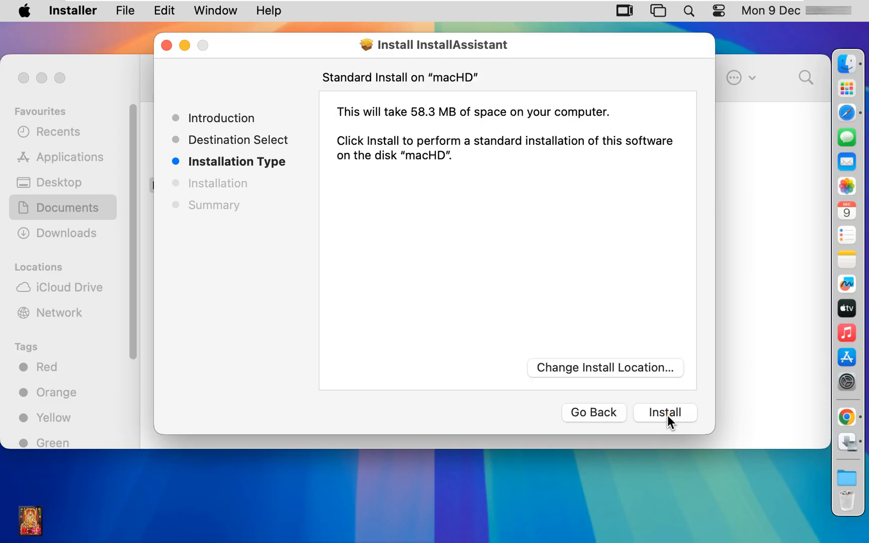
click(665, 412)
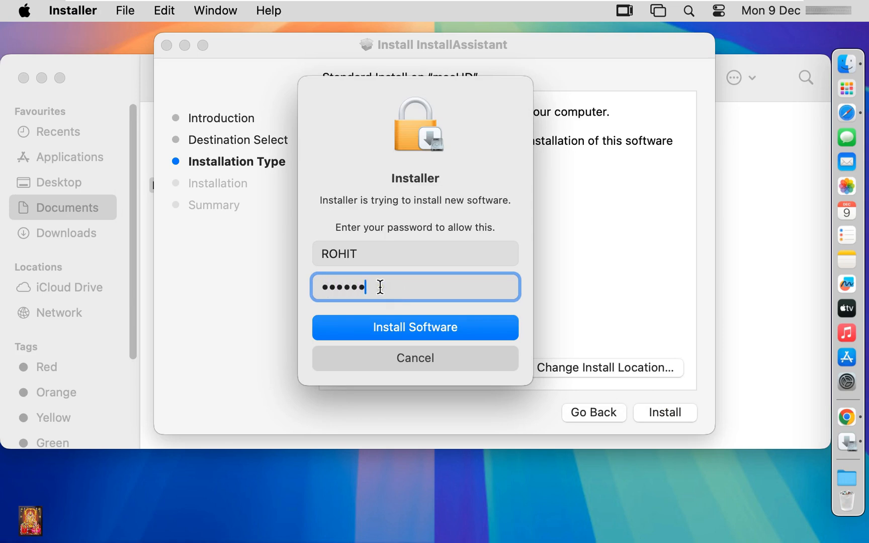
click(415, 327)
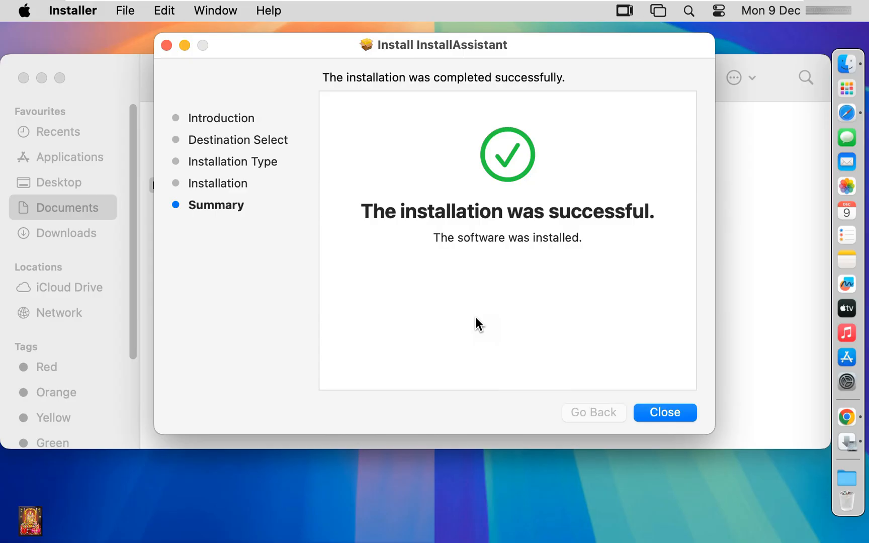
click(665, 412)
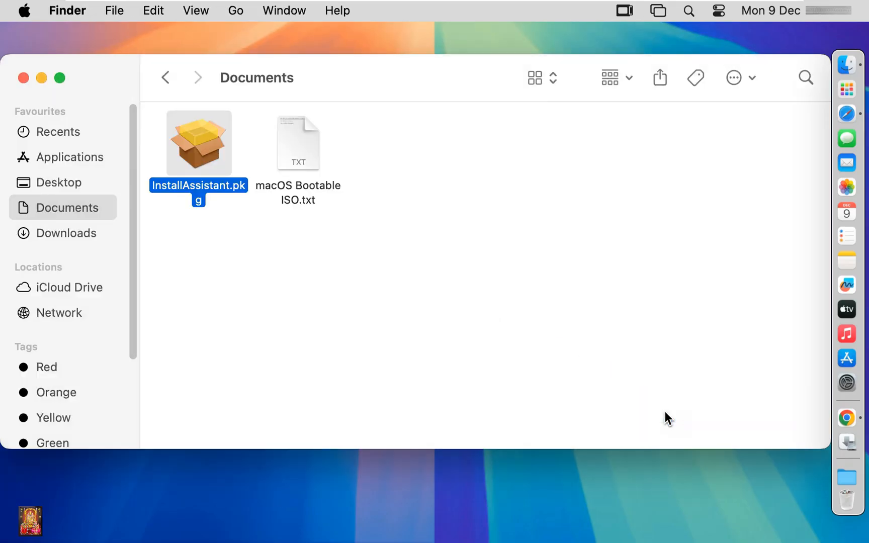
mouse_move(587, 260)
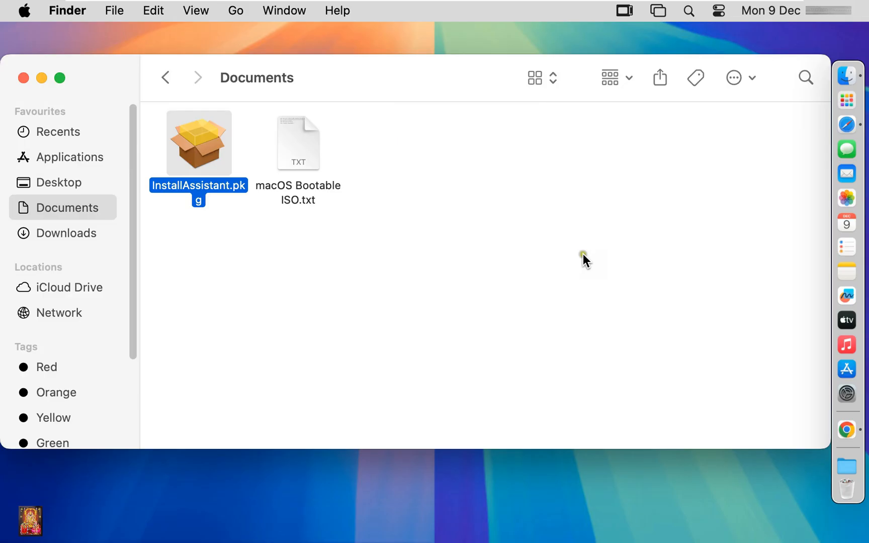
mouse_move(215, 190)
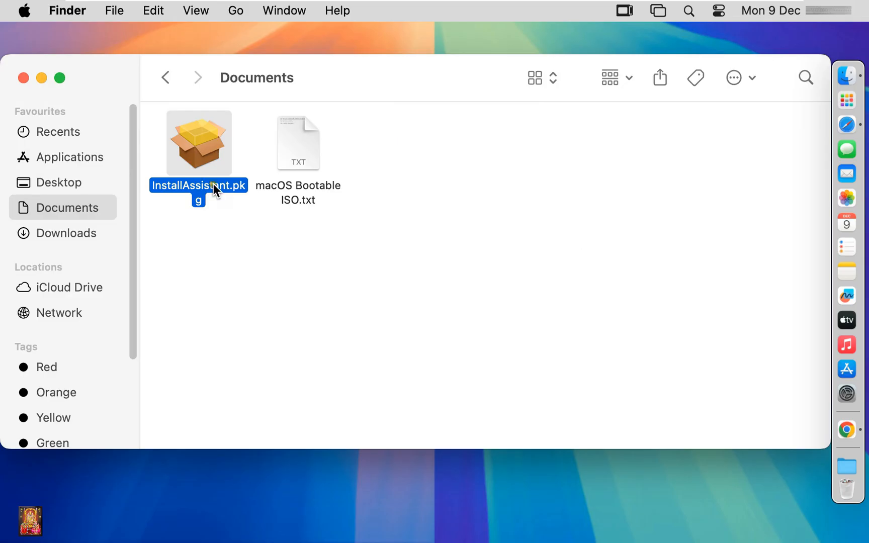
Rename the Install macOS Sequoia app in Applications to 'Sequoia' with password authorization, then reopen Documents
click(69, 157)
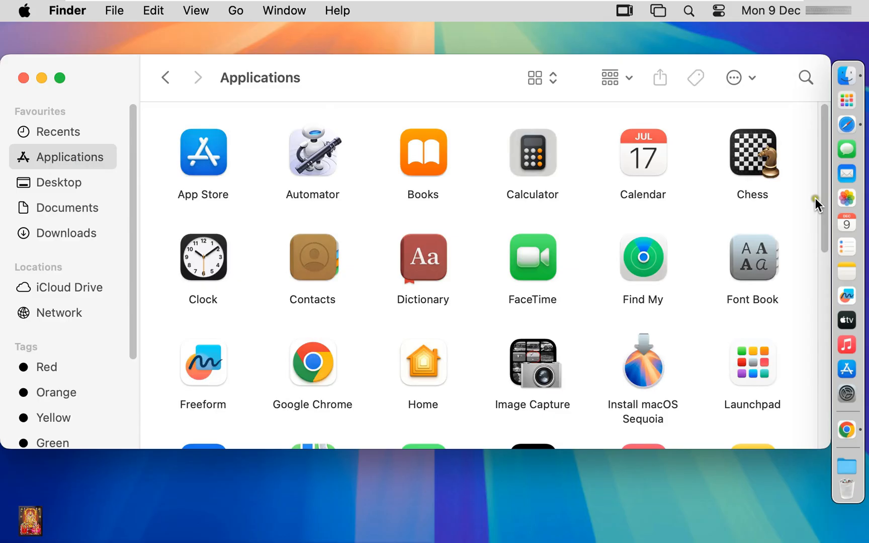
scroll(down, 3)
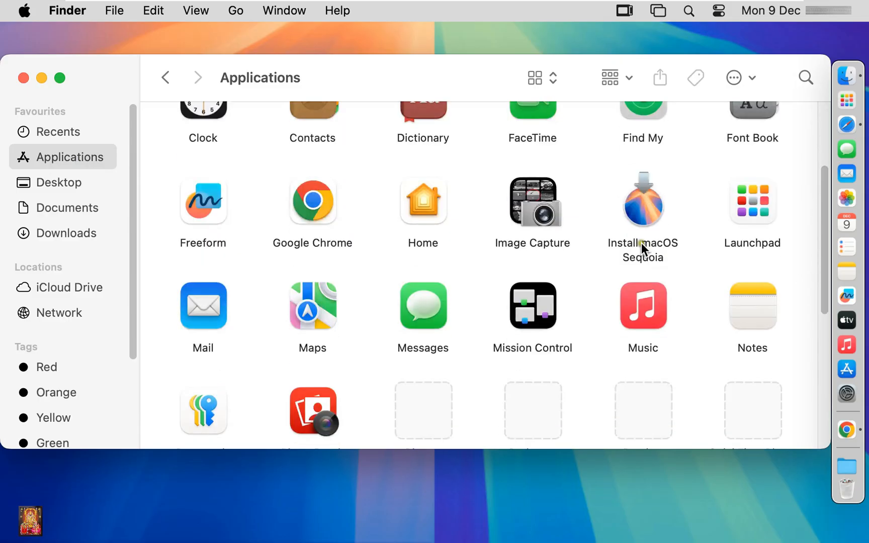
right_click(643, 201)
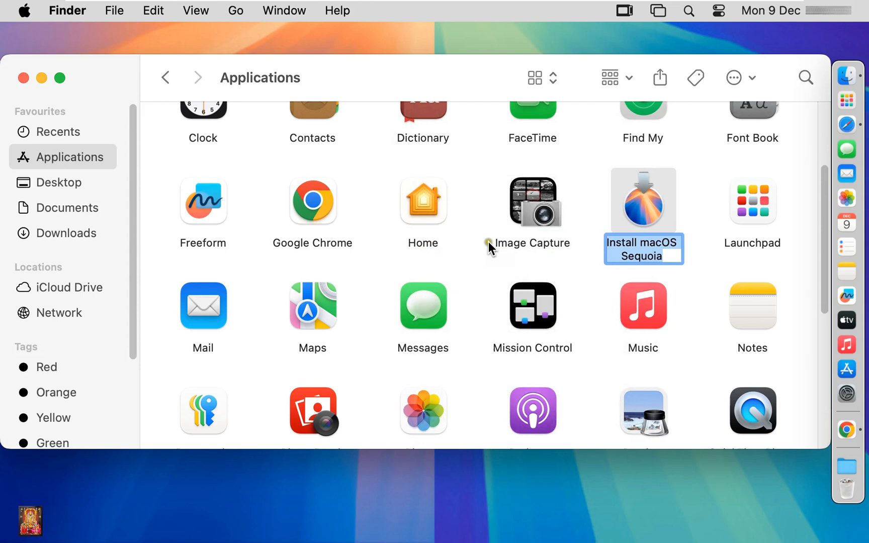
mouse_move(627, 275)
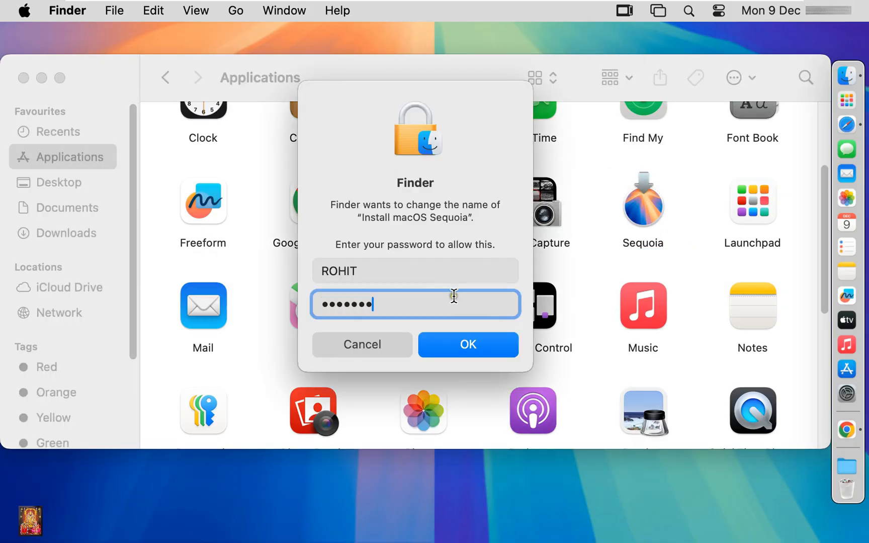
click(468, 344)
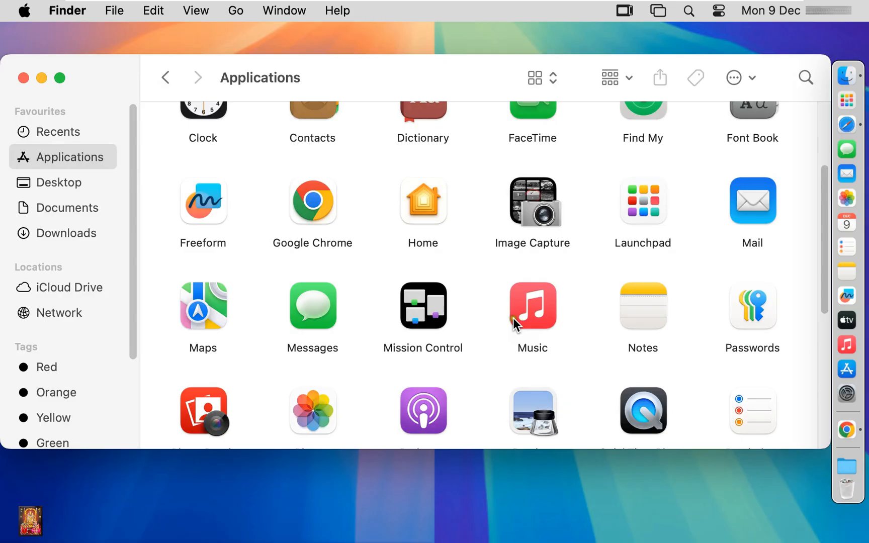
scroll(down, 3)
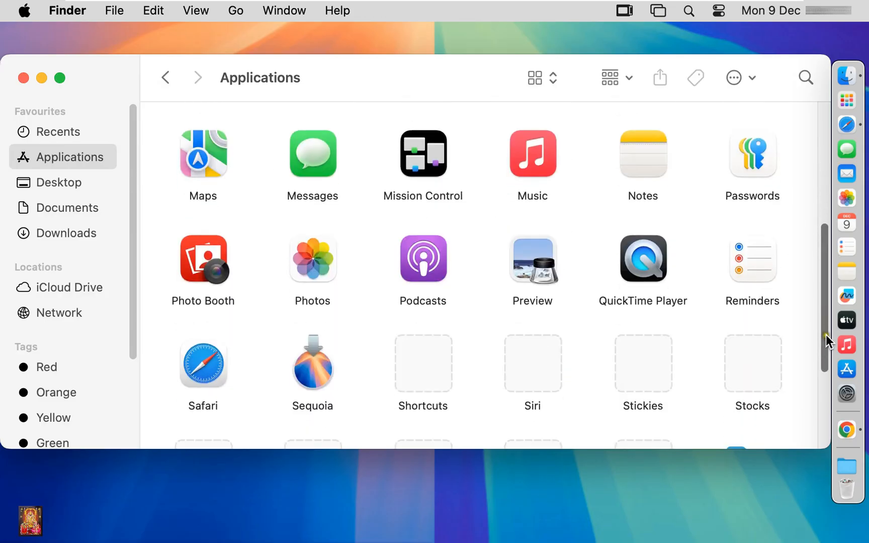
scroll(down, 3)
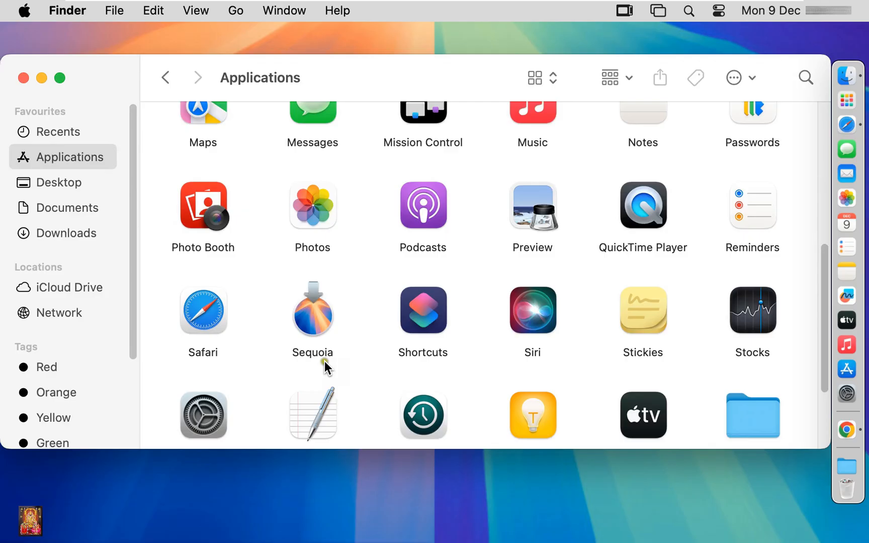
click(67, 207)
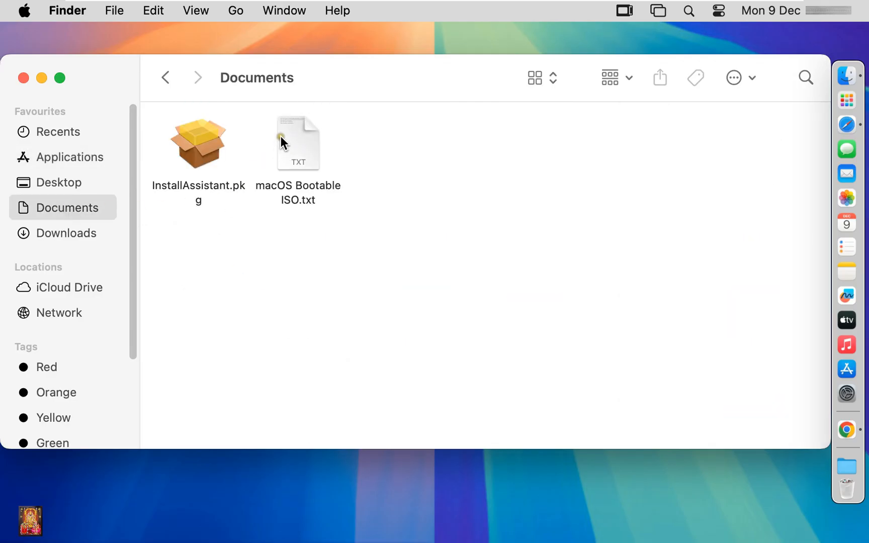
Open the macOS Bootable ISO.txt notes from Documents in TextEdit
click(298, 143)
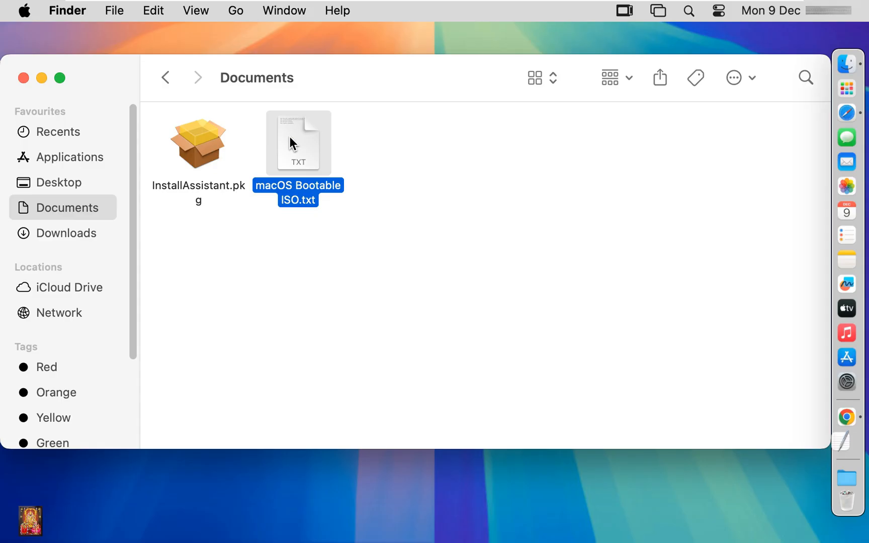
double_click(298, 143)
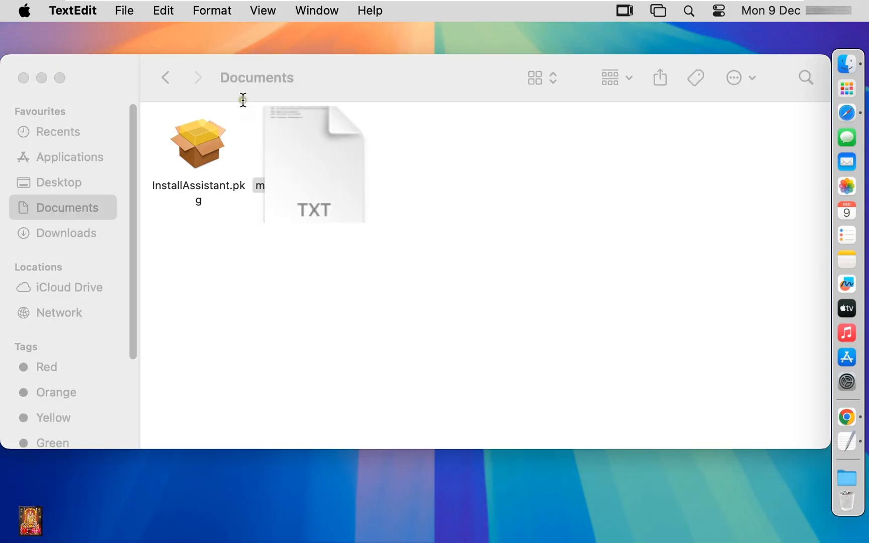
double_click(314, 166)
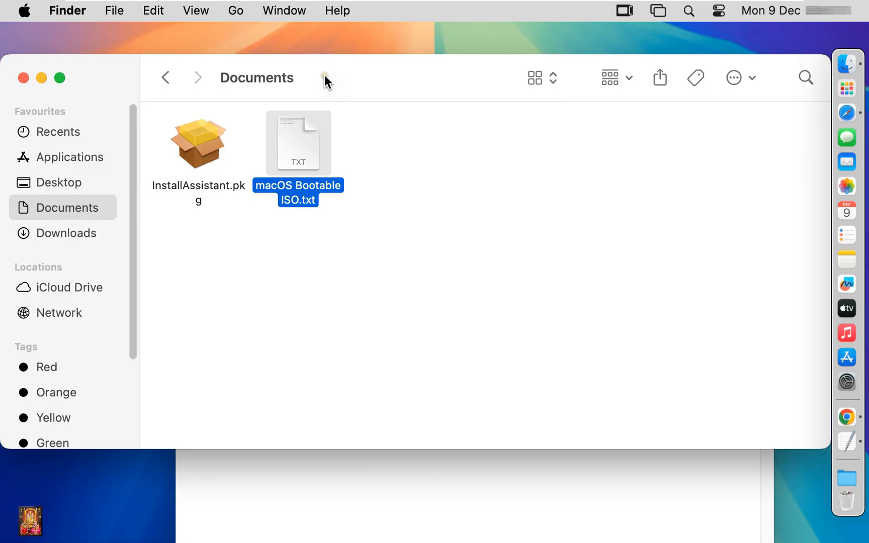
Launch Terminal from Applications > Utilities and close the Utilities Finder window
double_click(298, 143)
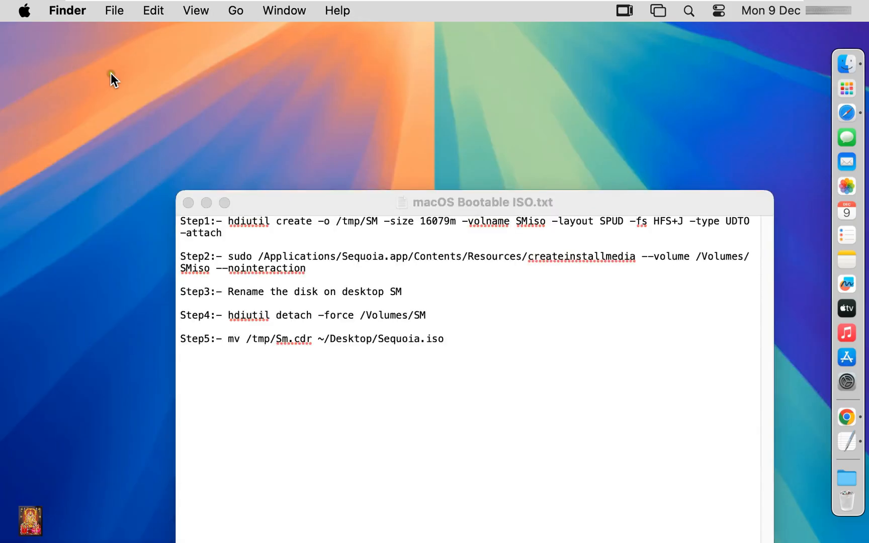
click(236, 10)
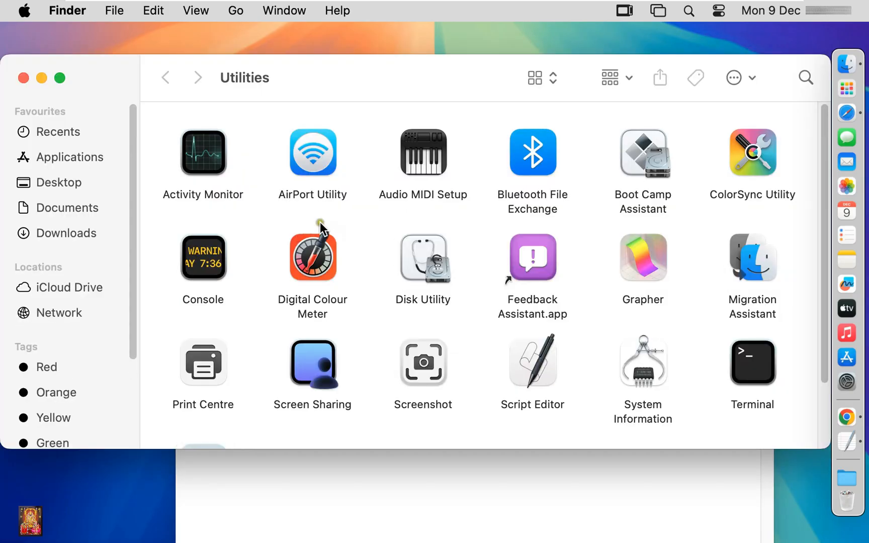
click(753, 363)
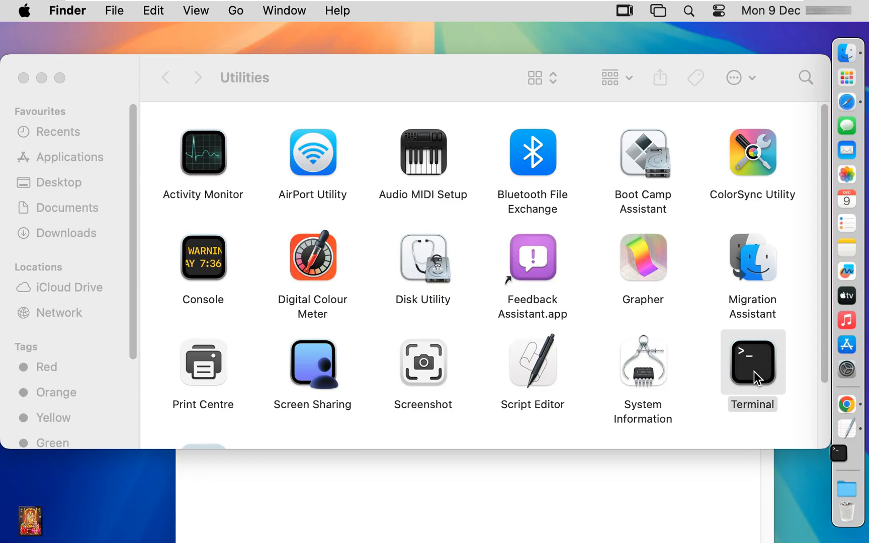
double_click(752, 362)
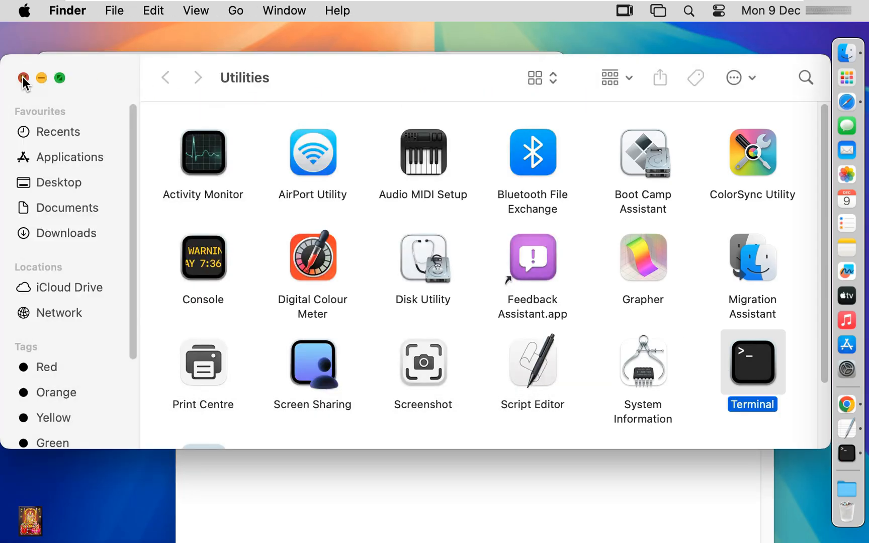
double_click(752, 362)
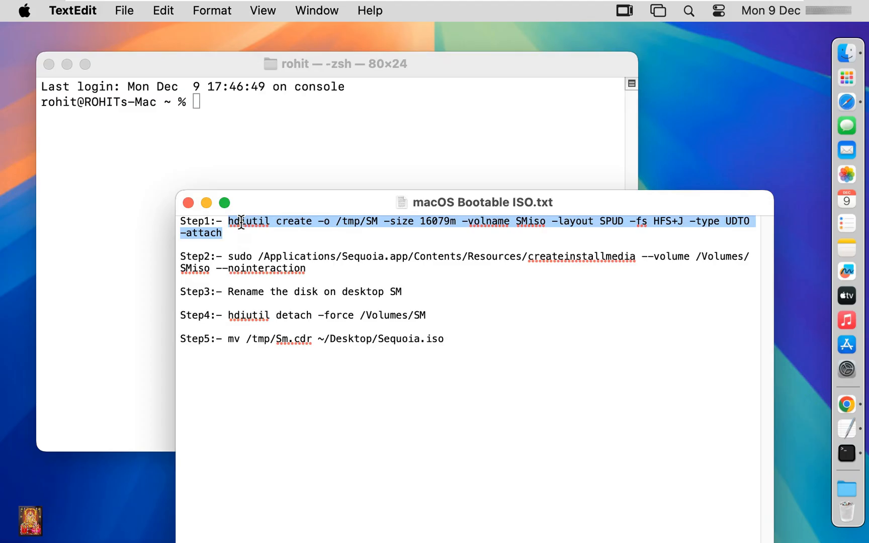
mouse_move(272, 286)
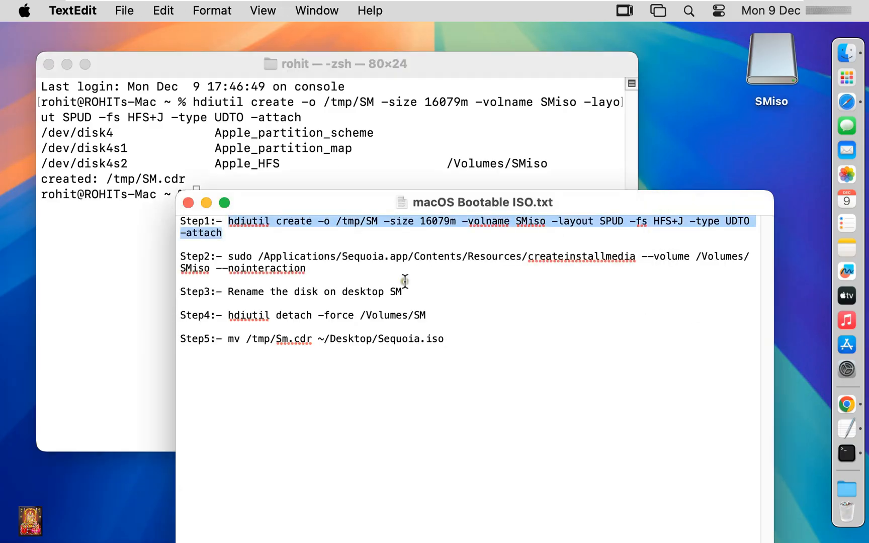
Paste Step 2's createinstallmedia command into Terminal to build Install macOS Sequoia media on SMiso
double_click(242, 256)
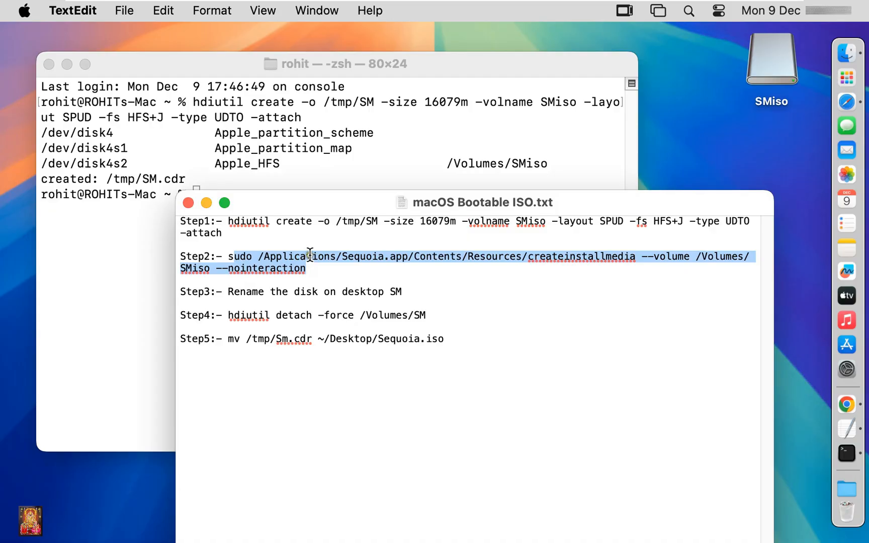
mouse_move(342, 300)
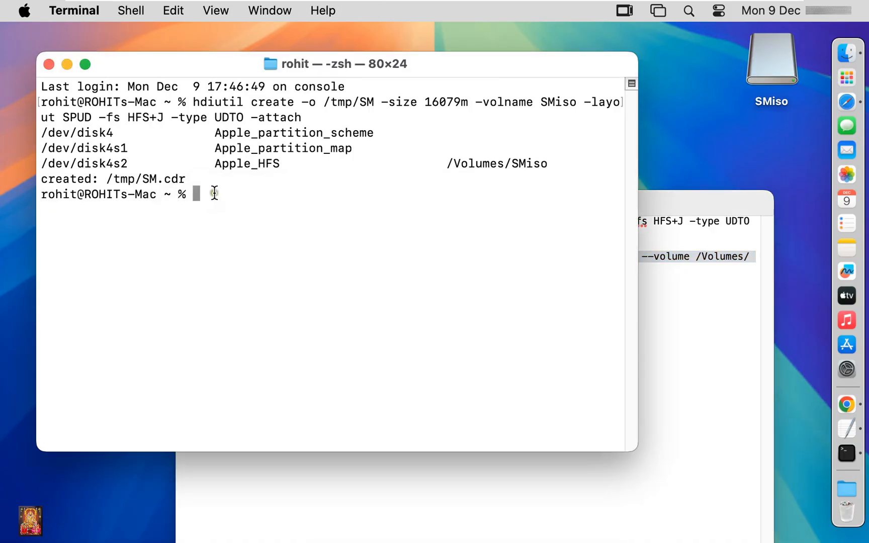
right_click(213, 194)
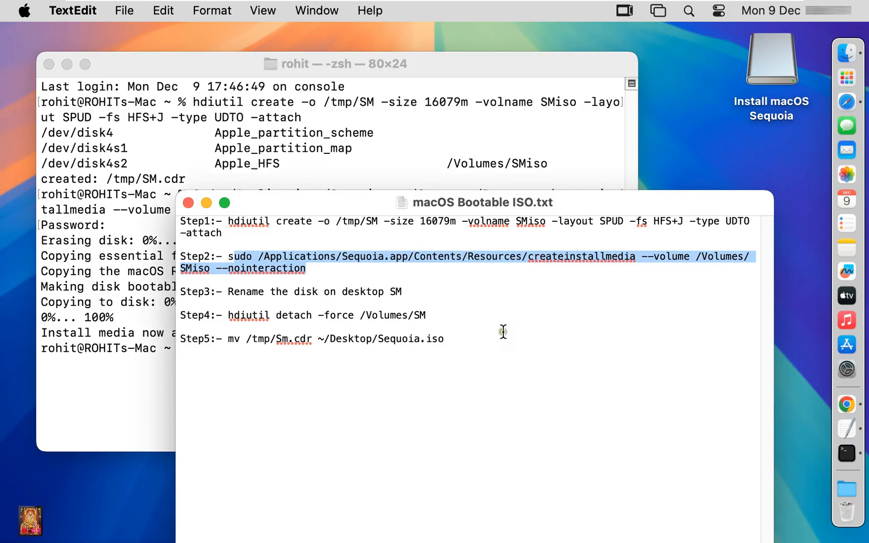
mouse_move(396, 292)
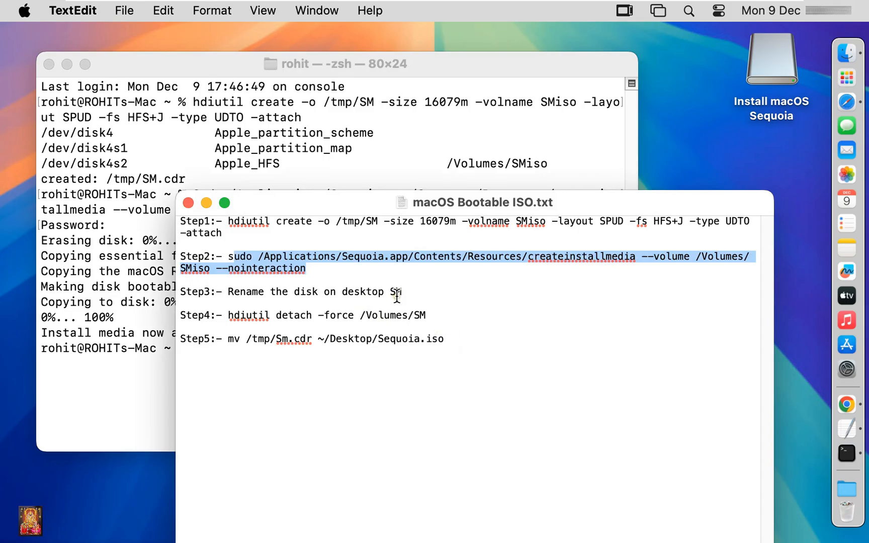
mouse_move(771, 64)
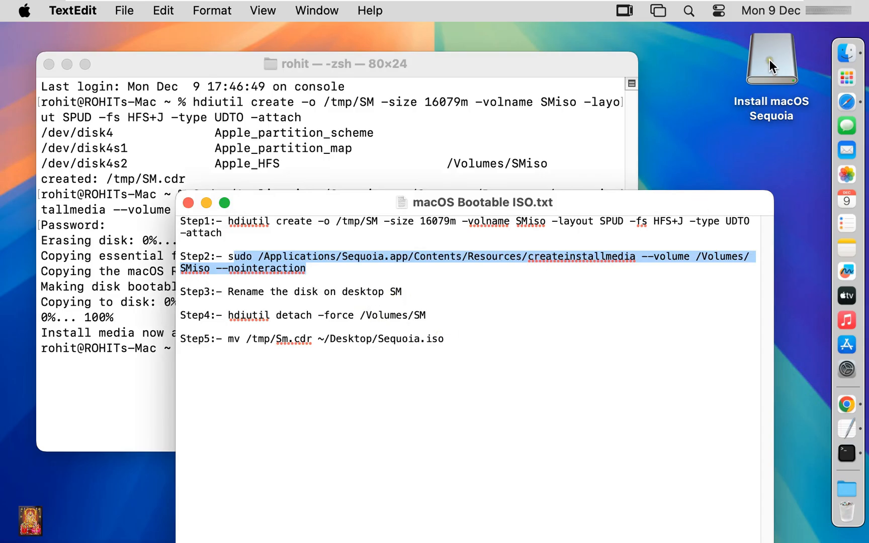
Rename the Install macOS Sequoia desktop disk to 'SM'
right_click(772, 62)
text(SM)
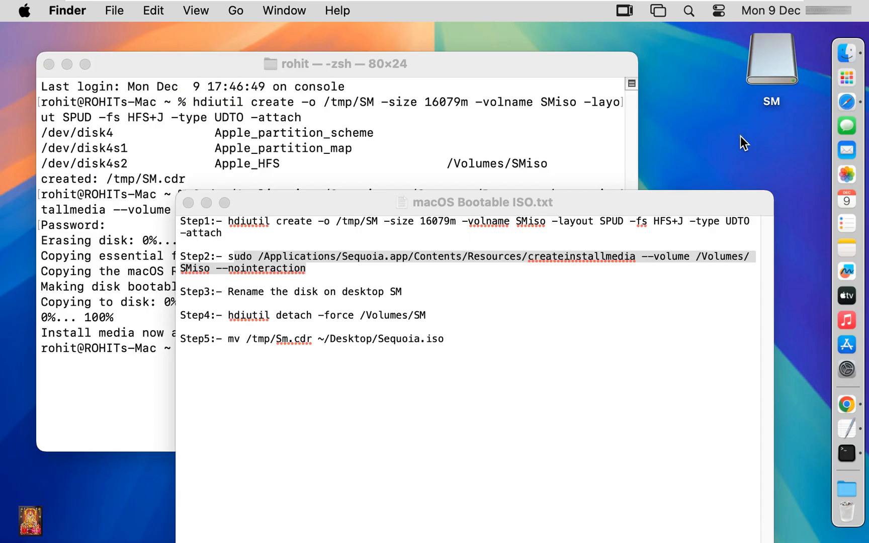
mouse_move(209, 312)
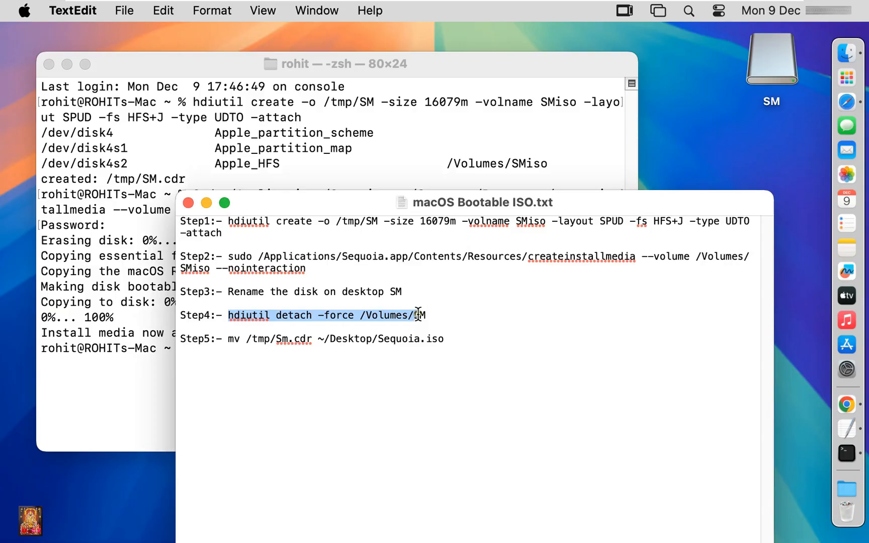
Copy Step 4's hdiutil detach command into Terminal and run it to eject disk4
right_click(419, 315)
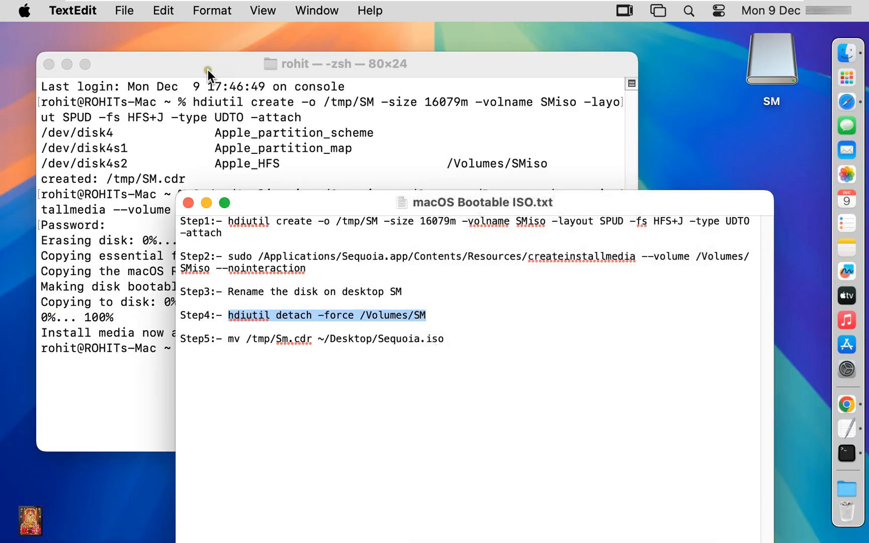
right_click(211, 348)
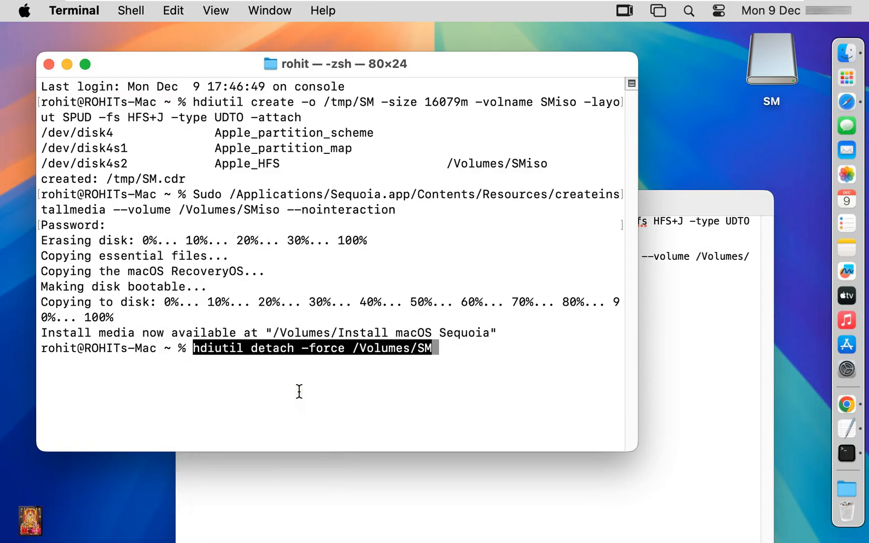
key(Return)
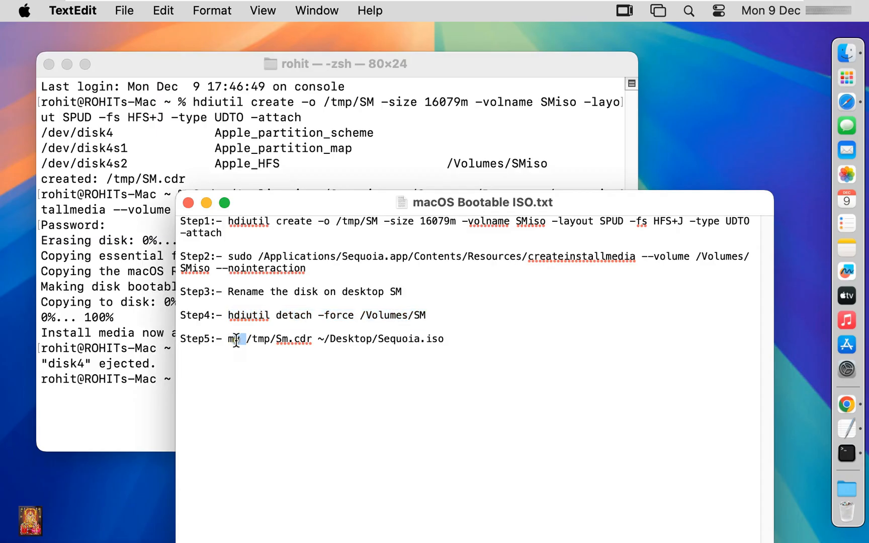
Run Step 5's mv command moving /tmp/Sm.cdr to the desktop as Sequoia.iso, then select it
drag(233, 339, 383, 338)
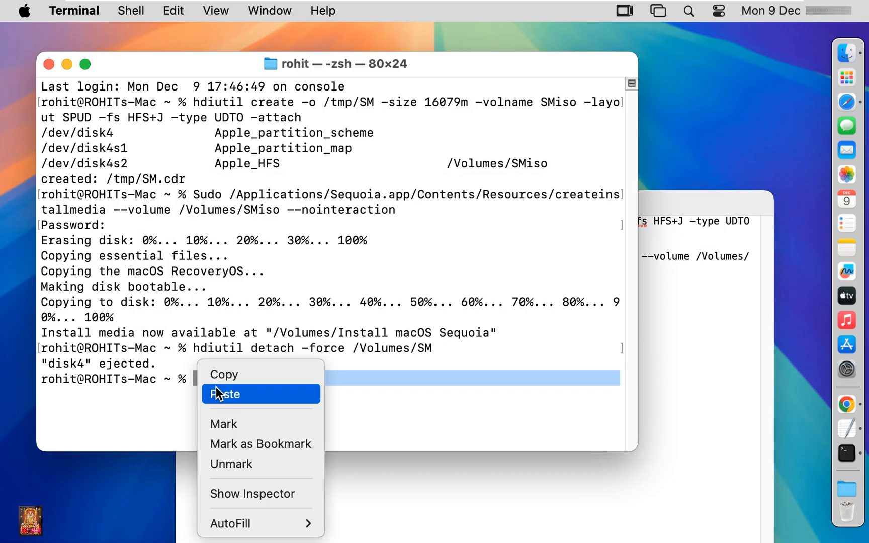
click(225, 394)
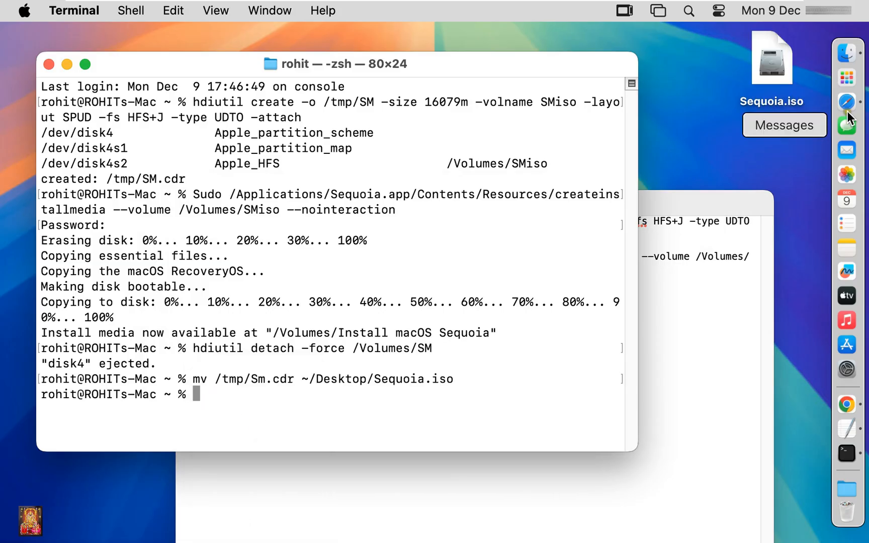
click(772, 65)
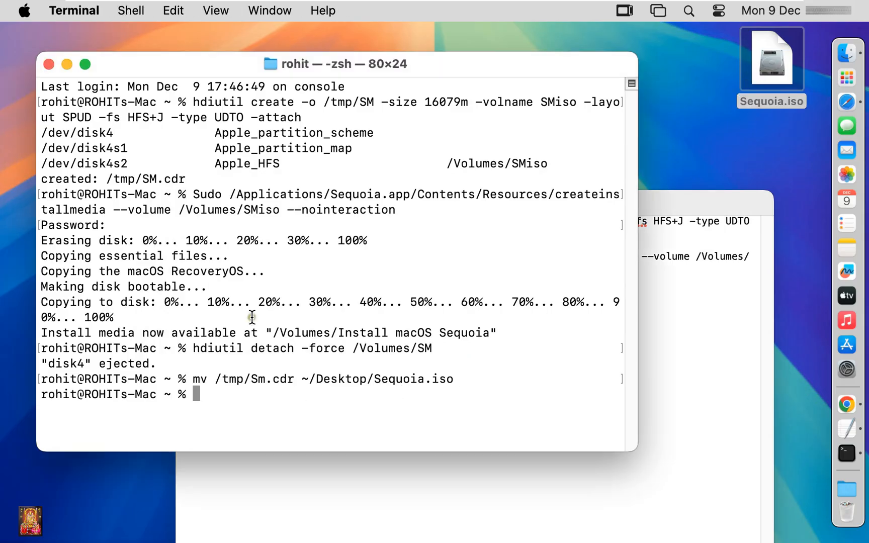
mouse_move(48, 63)
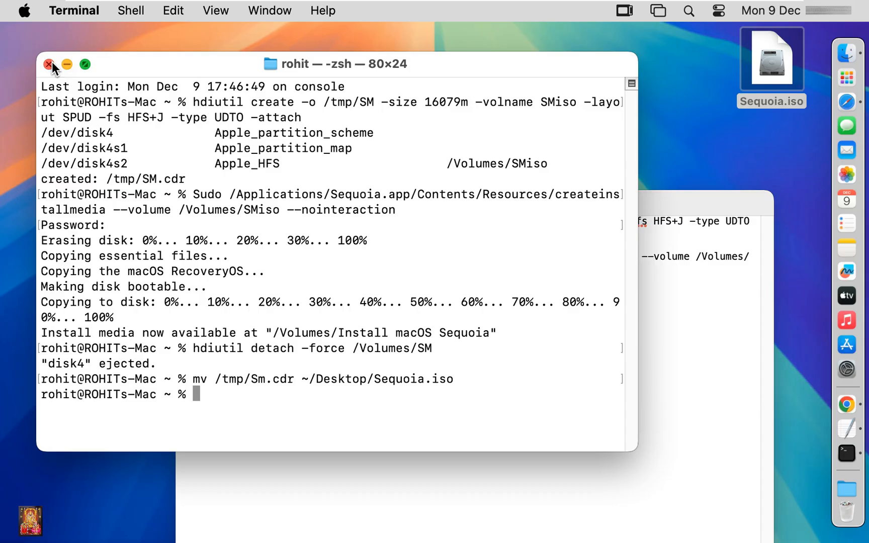
Close Terminal and verify via Get Info that Sequoia.iso is a 16.86 GB ISO disk image
click(46, 65)
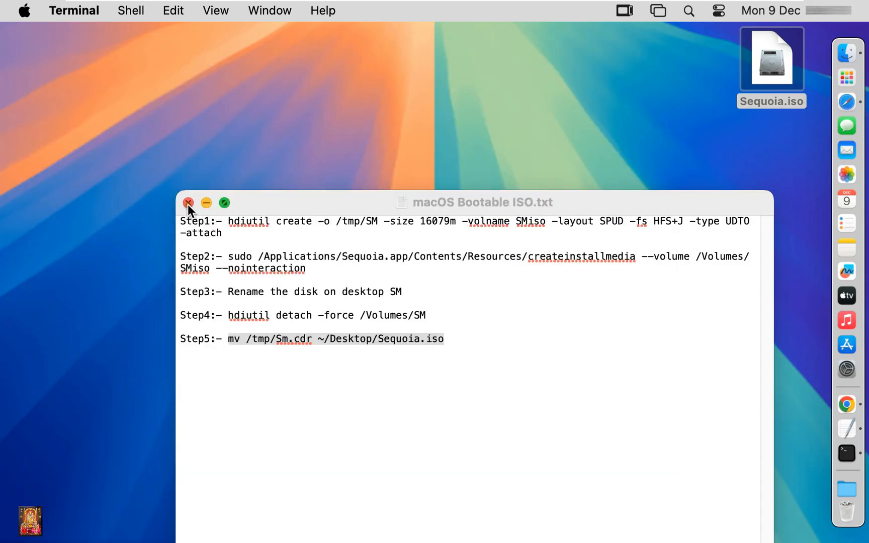
right_click(771, 59)
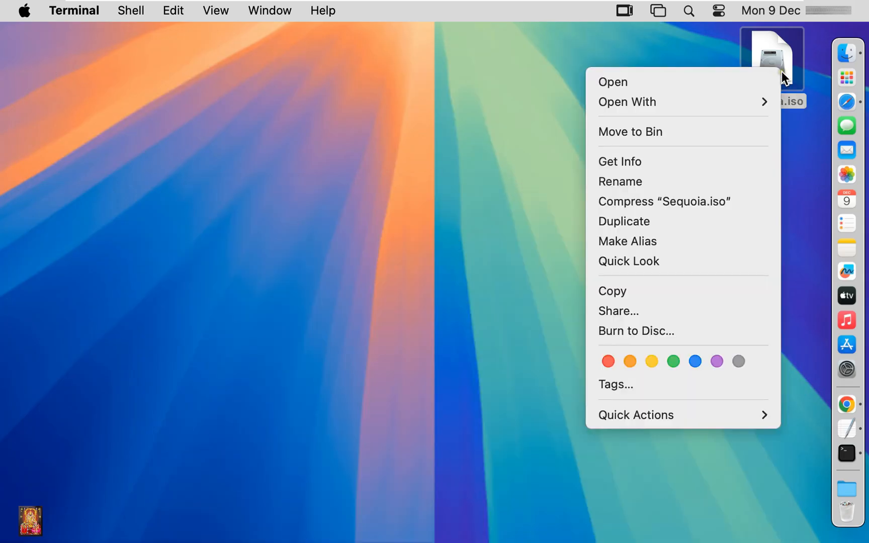
mouse_move(615, 164)
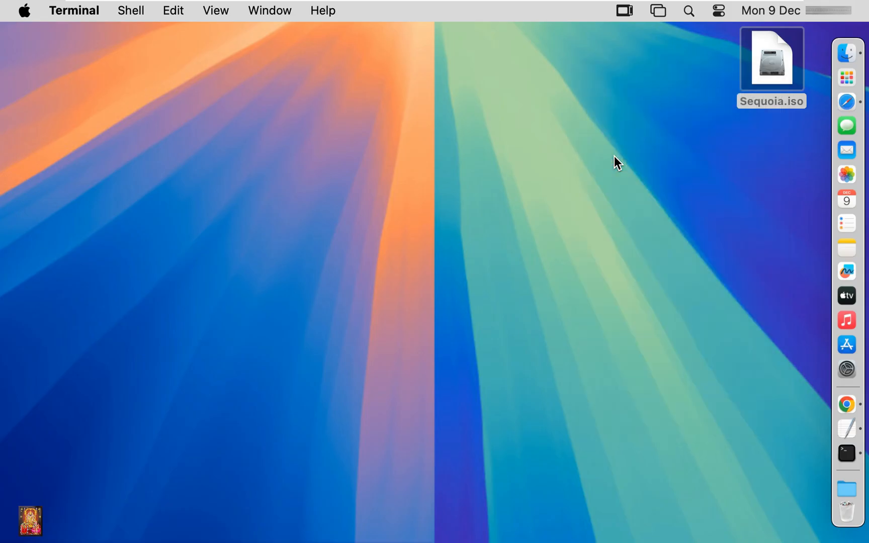
click(772, 59)
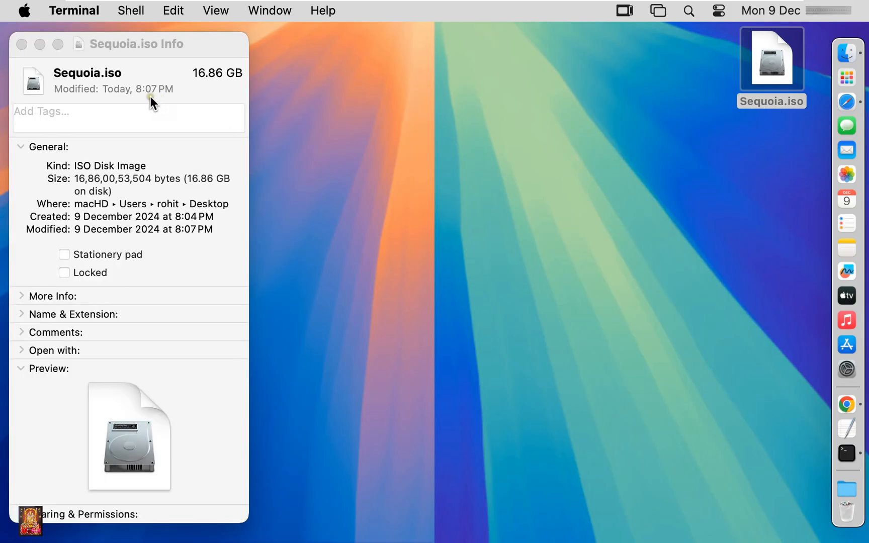
mouse_move(80, 171)
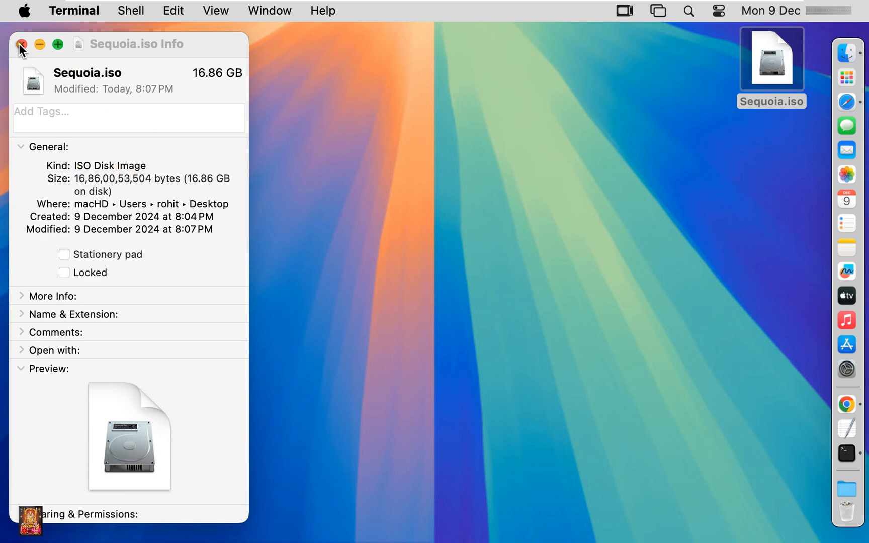
click(19, 45)
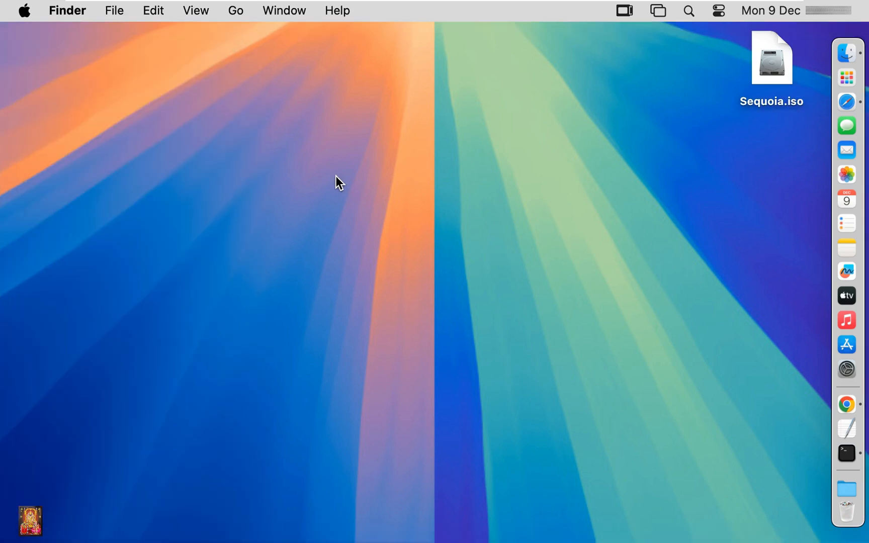